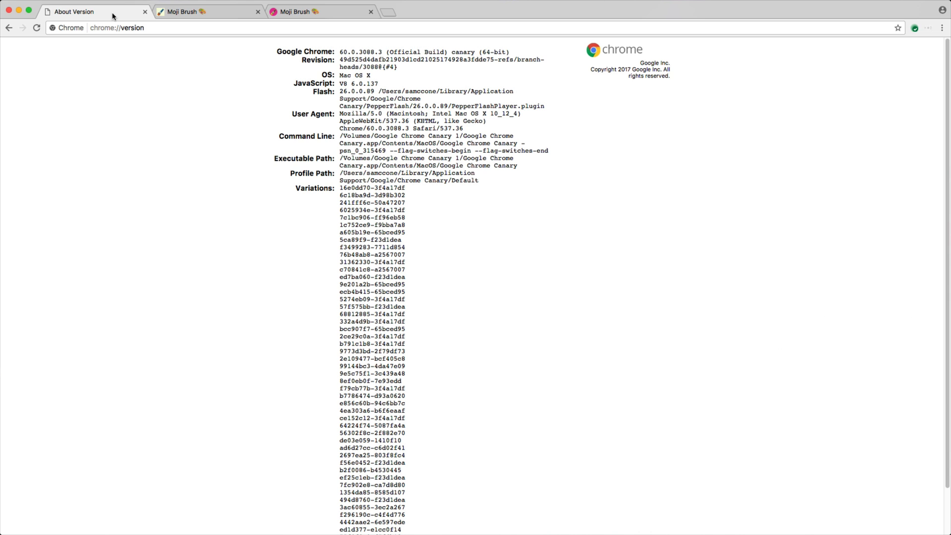
Step: Switch to the Moji Brush tab with DevTools docked on the Performance panel
left_click(206, 12)
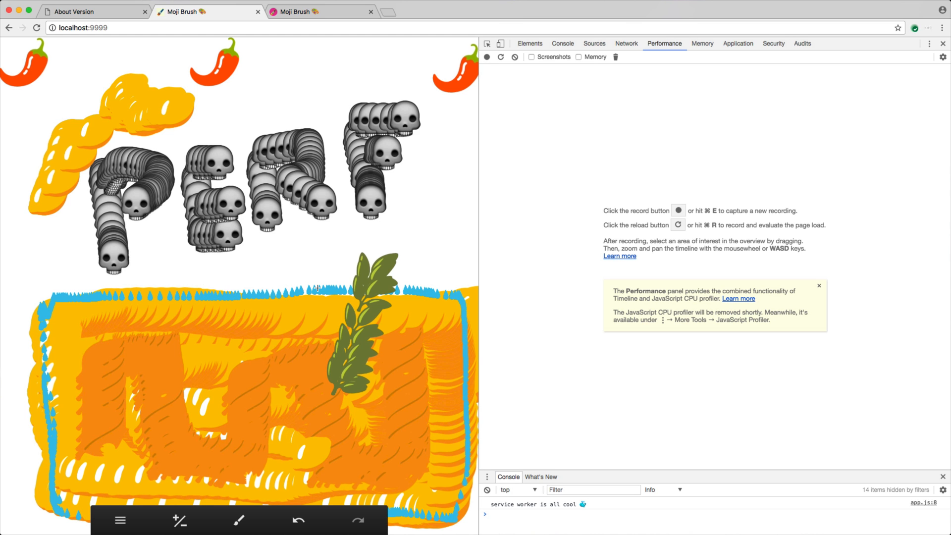
Step: Undo and redo strokes in Moji Brush, ending with the yellow squiggle removed
left_click(298, 521)
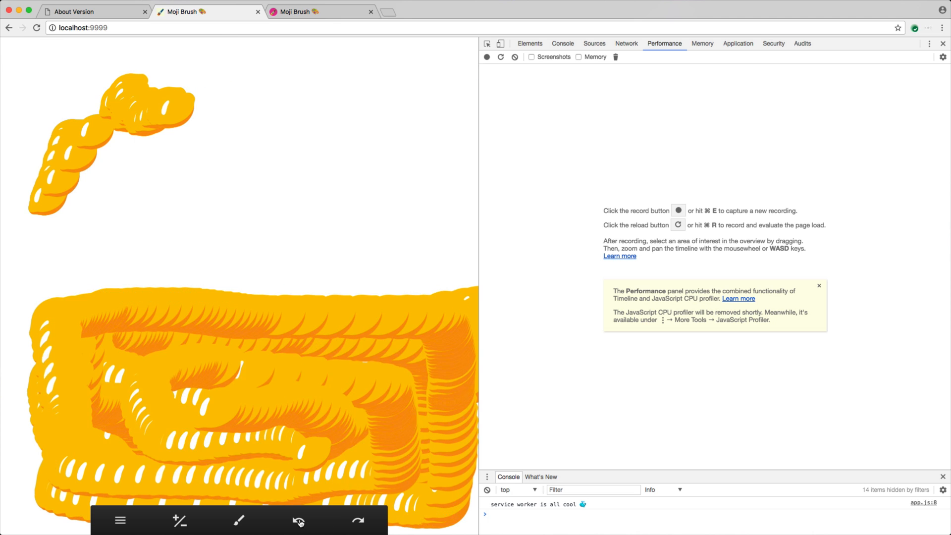
left_click(358, 521)
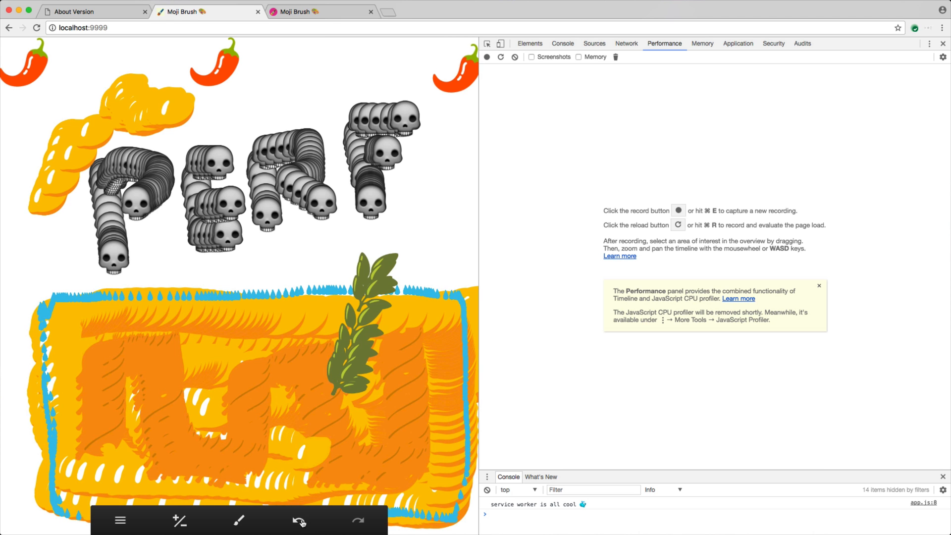
left_click(298, 520)
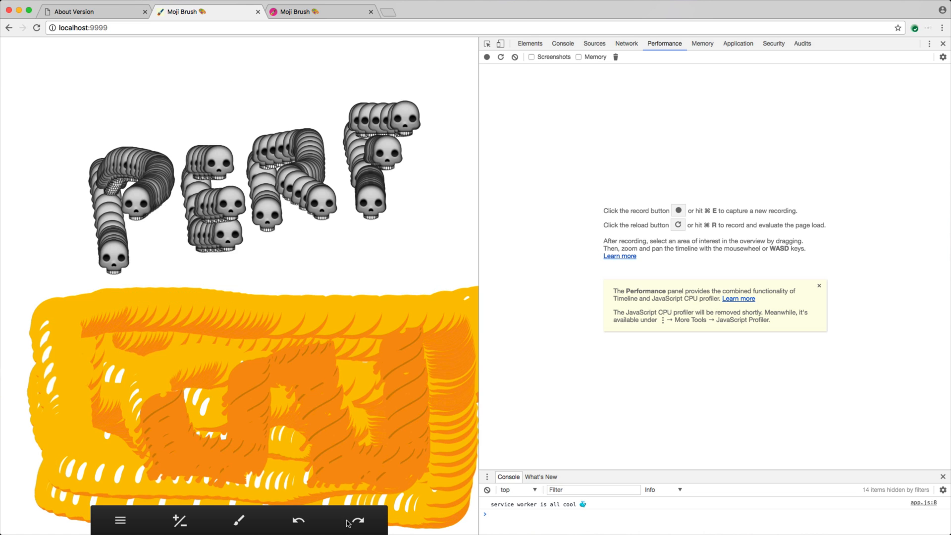
left_click(356, 521)
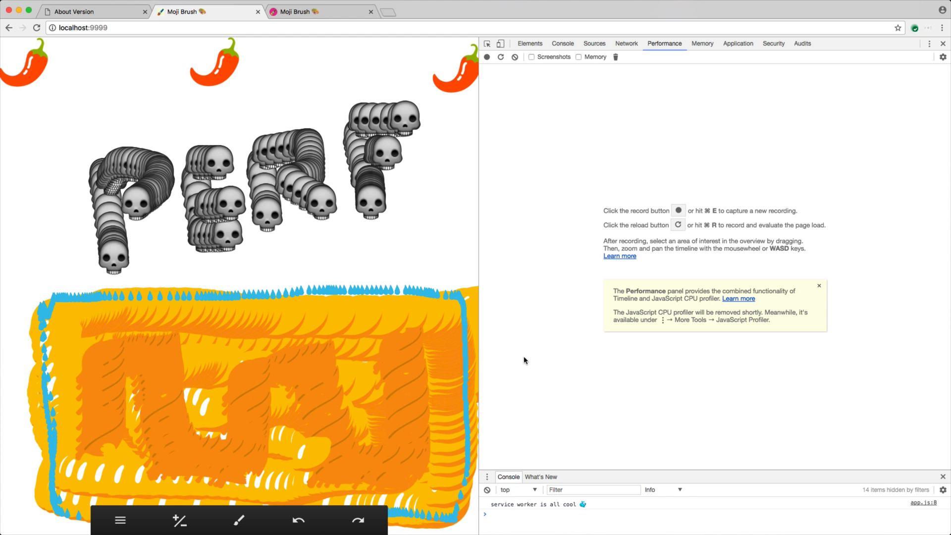
mouse_move(665, 43)
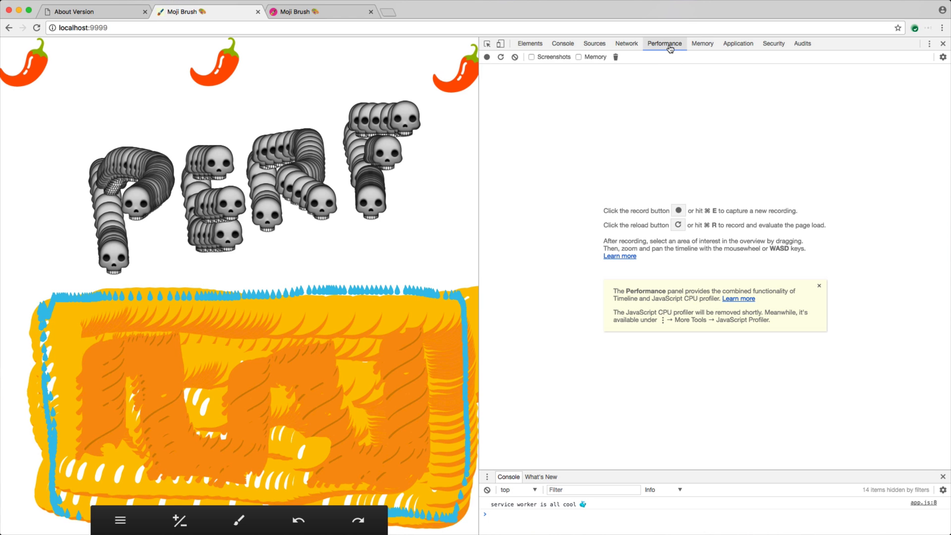
Step: Record a performance profile while undoing and redoing a stroke, then stop recording
left_click(487, 57)
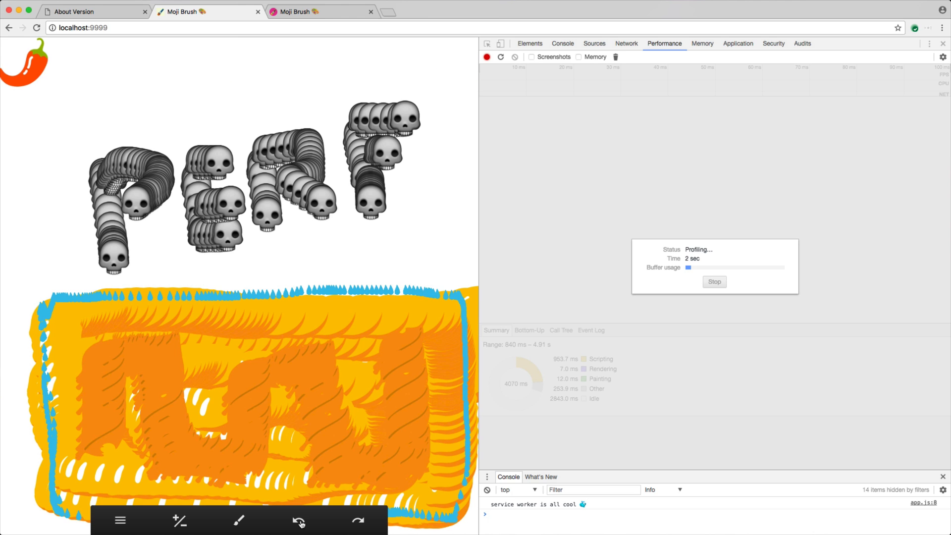
left_click(297, 521)
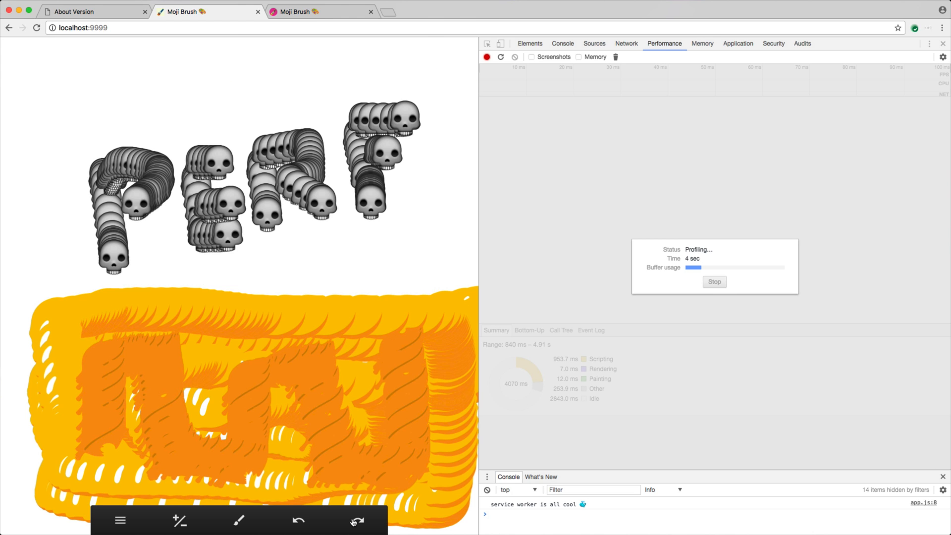
left_click(714, 282)
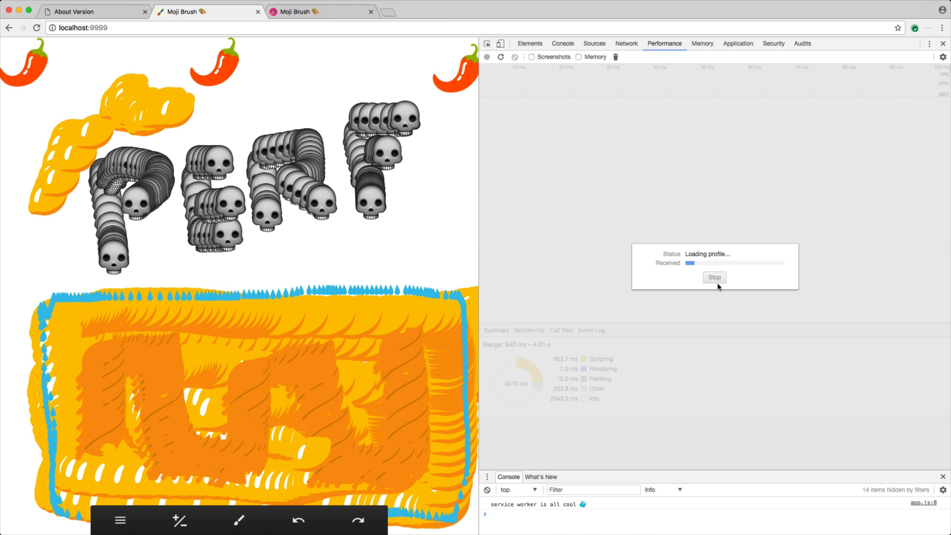
left_click(714, 278)
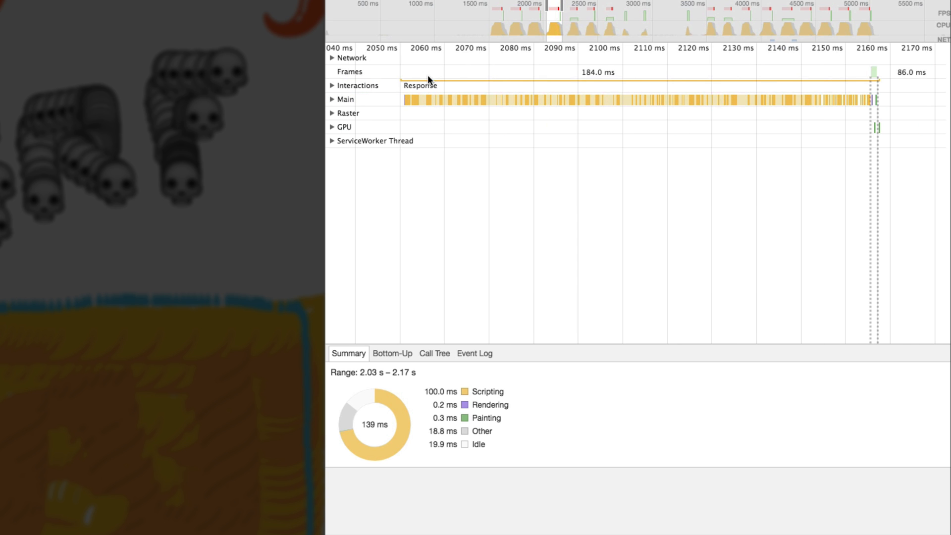
Step: Expand the Main and Interactions tracks for the 2.03–2.17 s undo click
left_click(332, 99)
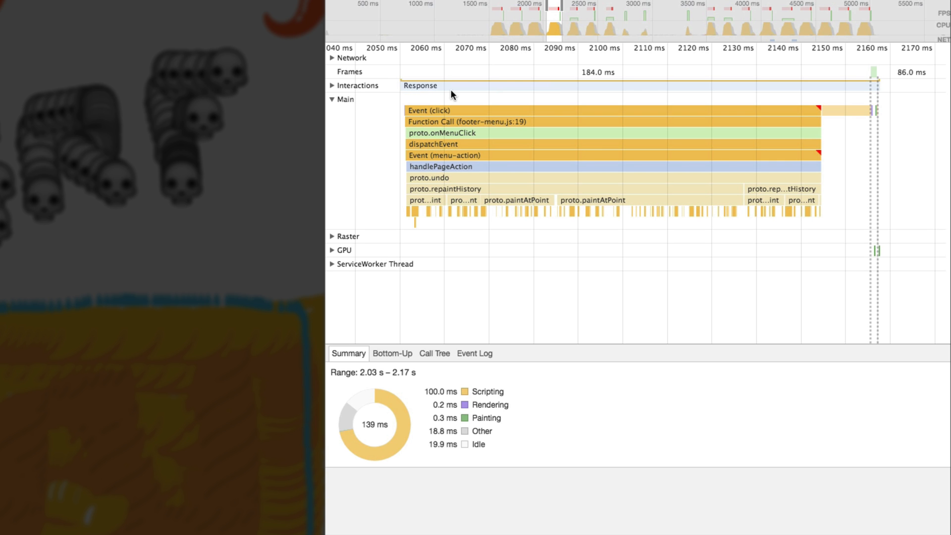
left_click(332, 84)
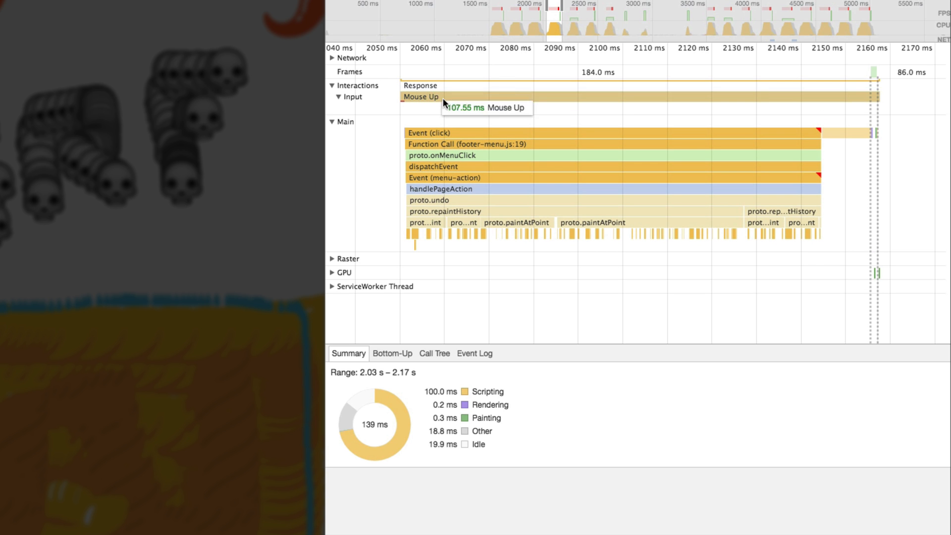
mouse_move(492, 85)
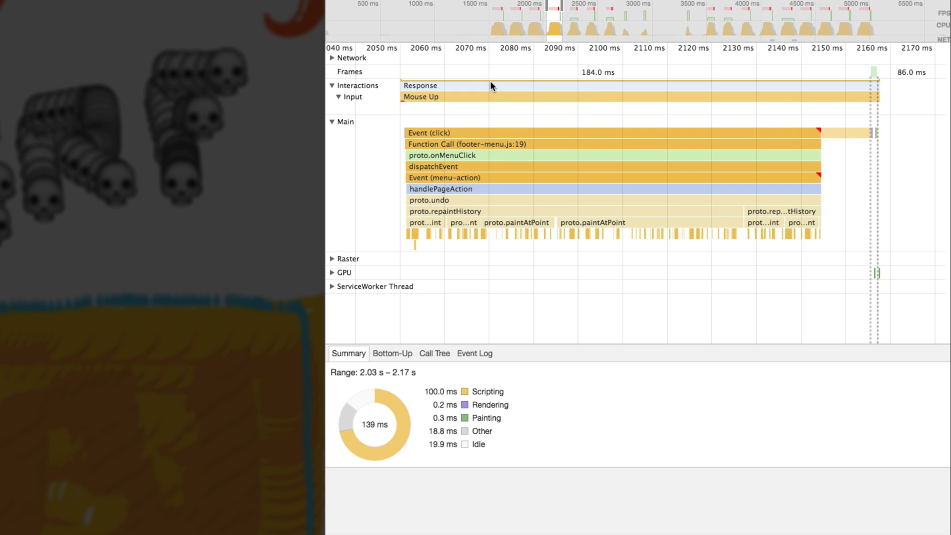
mouse_move(492, 98)
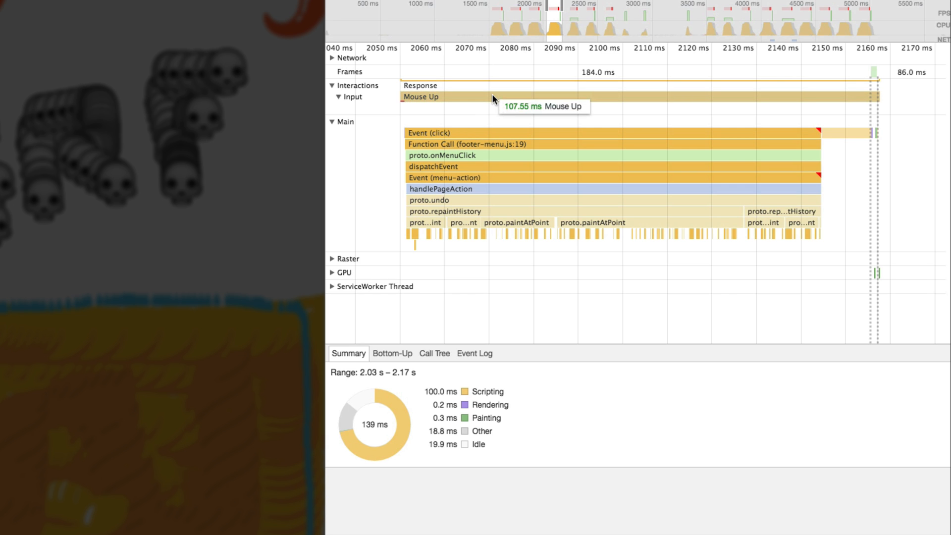
mouse_move(727, 172)
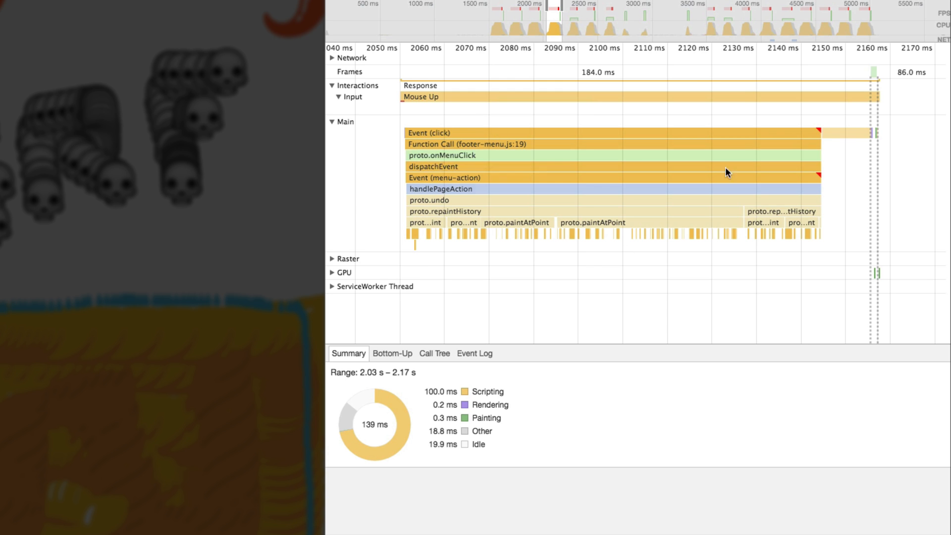
mouse_move(500, 231)
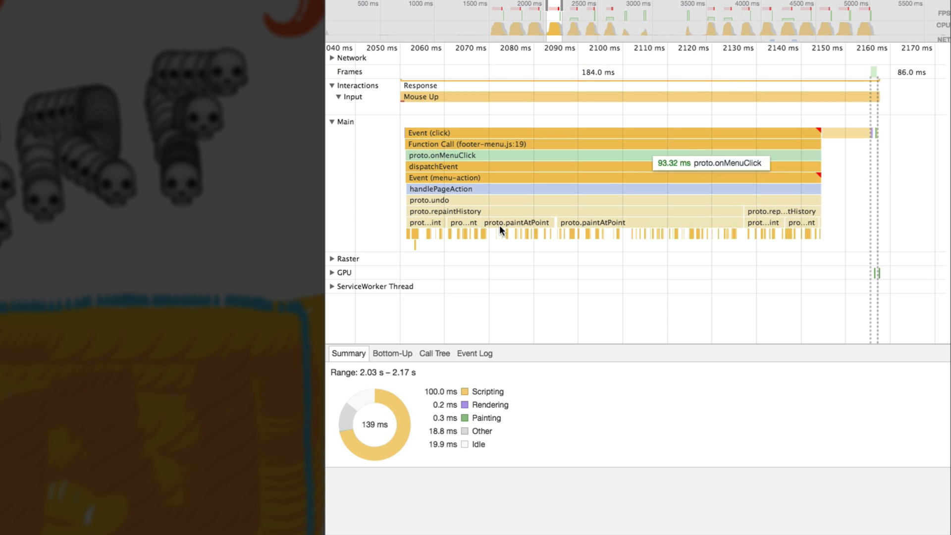
mouse_move(392, 353)
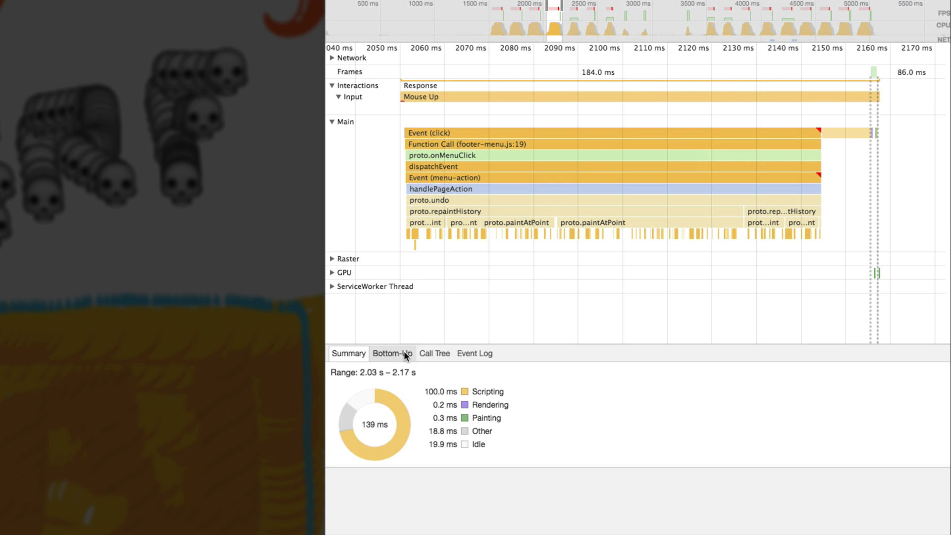
Step: Show the Bottom-Up self-time breakdown, led by paintAtPoint at about 52 ms
left_click(392, 353)
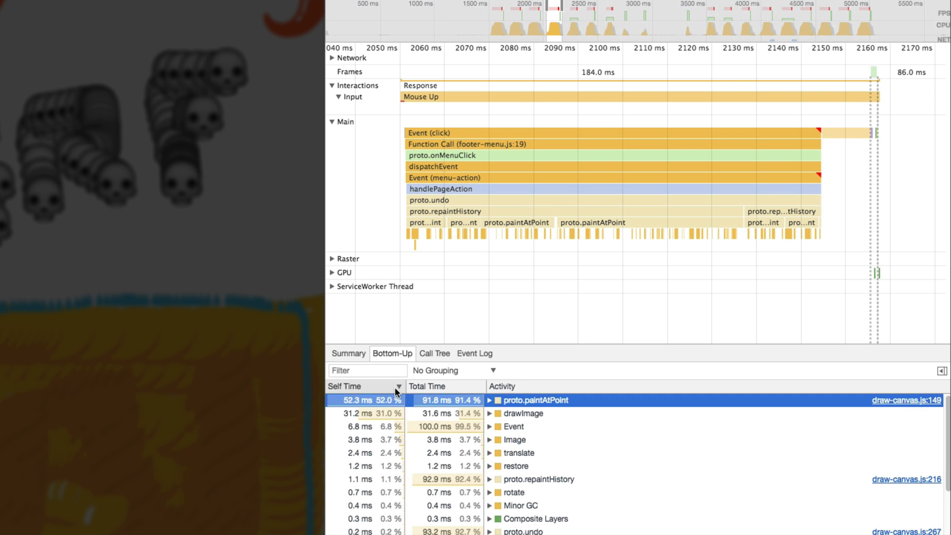
mouse_move(534, 414)
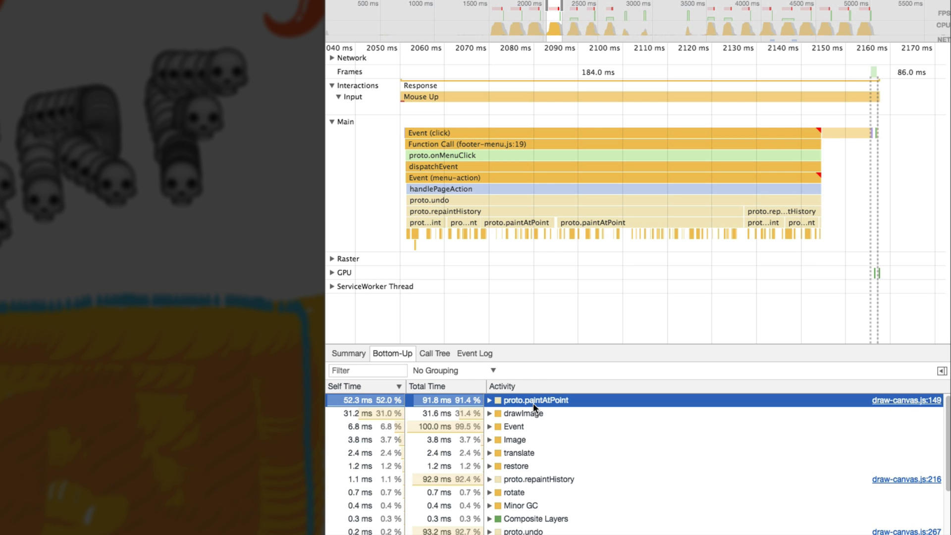
mouse_move(553, 416)
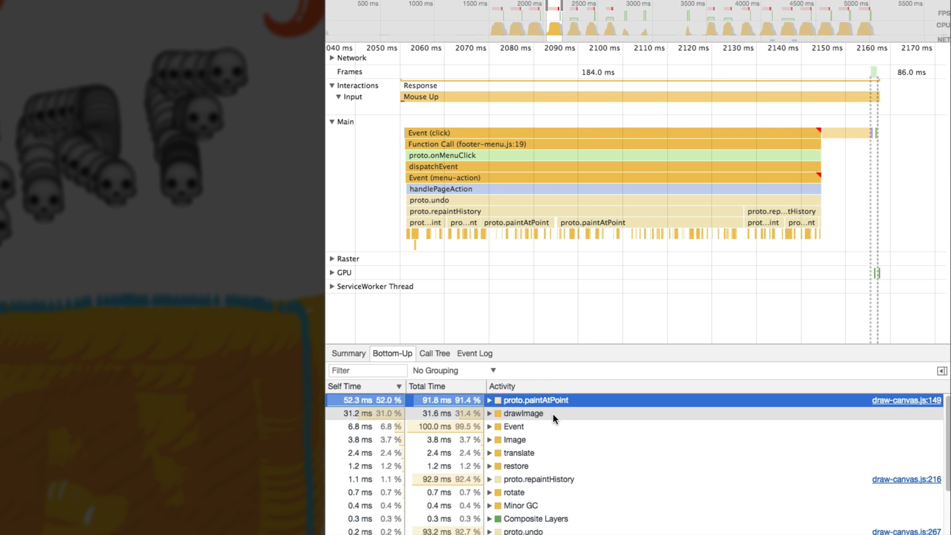
mouse_move(903, 392)
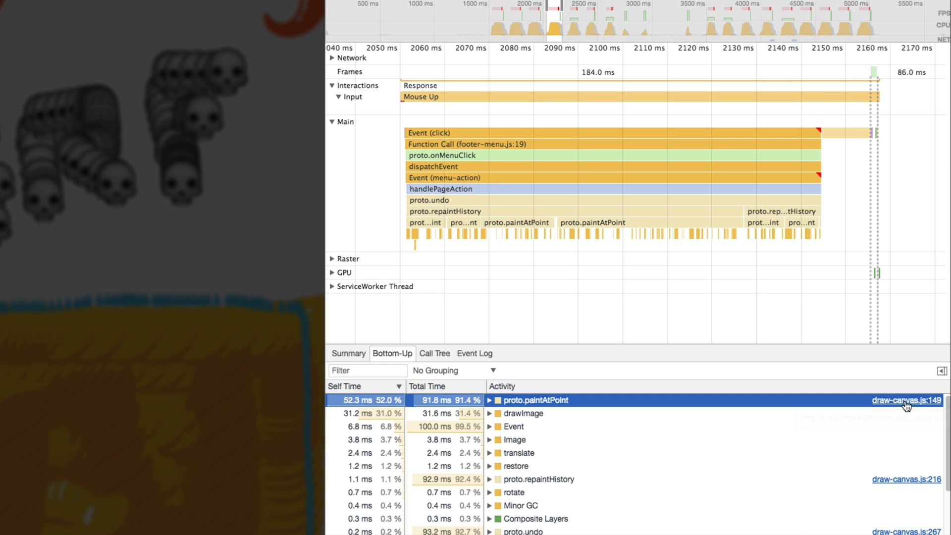
Step: Open paintAtPoint in draw-canvas.js and scroll to line 160's 375.1 ms emojiImage.src line
left_click(906, 400)
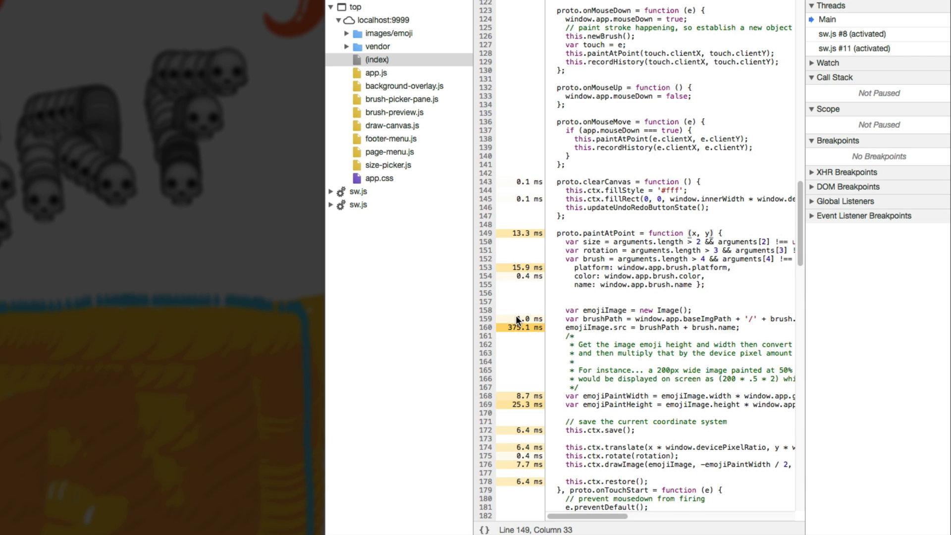
mouse_move(552, 333)
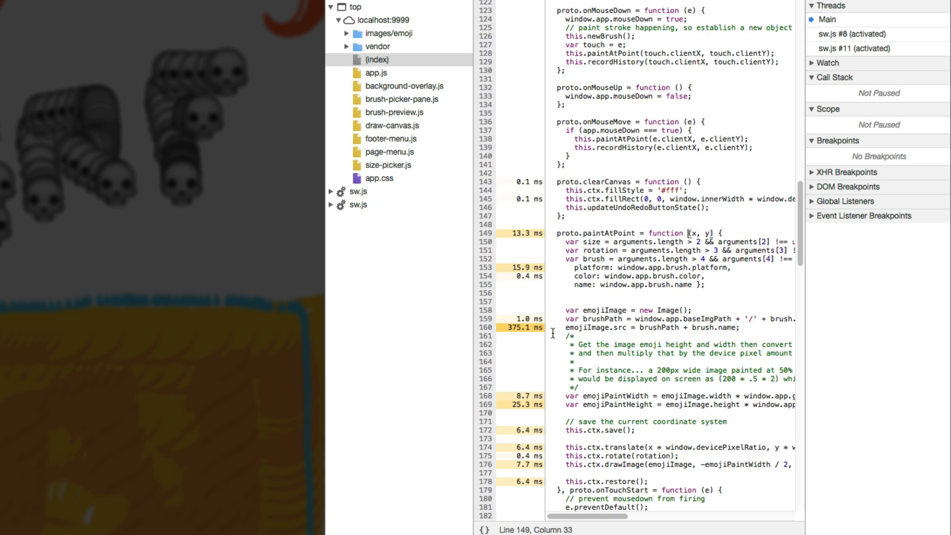
mouse_move(565, 289)
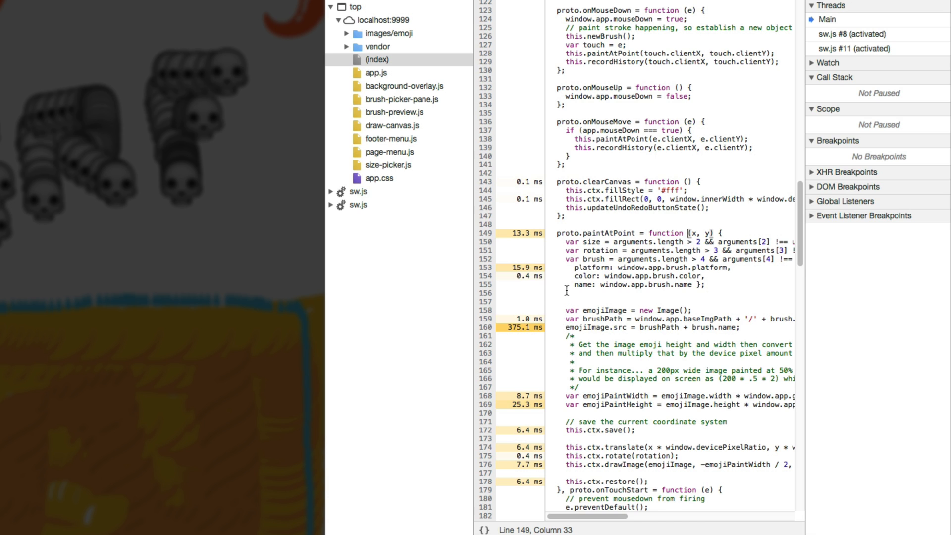
scroll("down", 3)
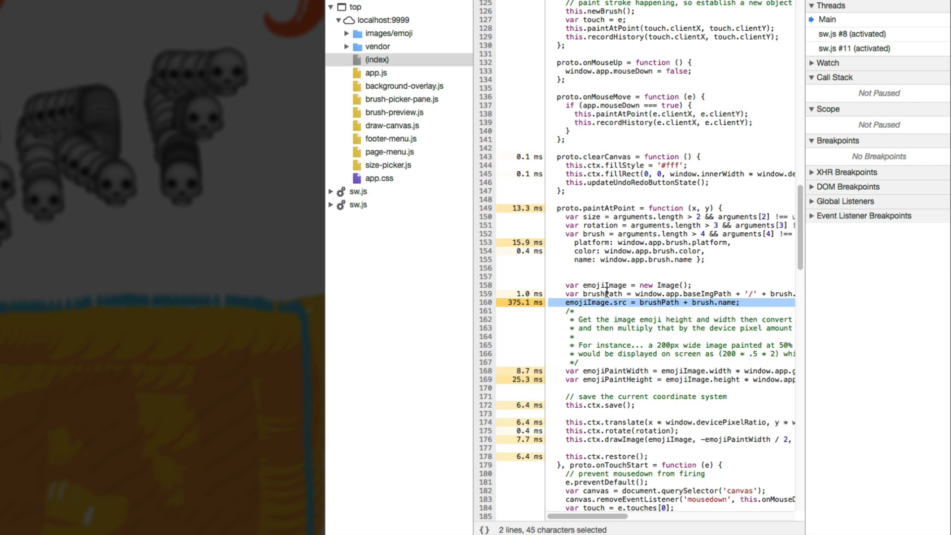
mouse_move(536, 309)
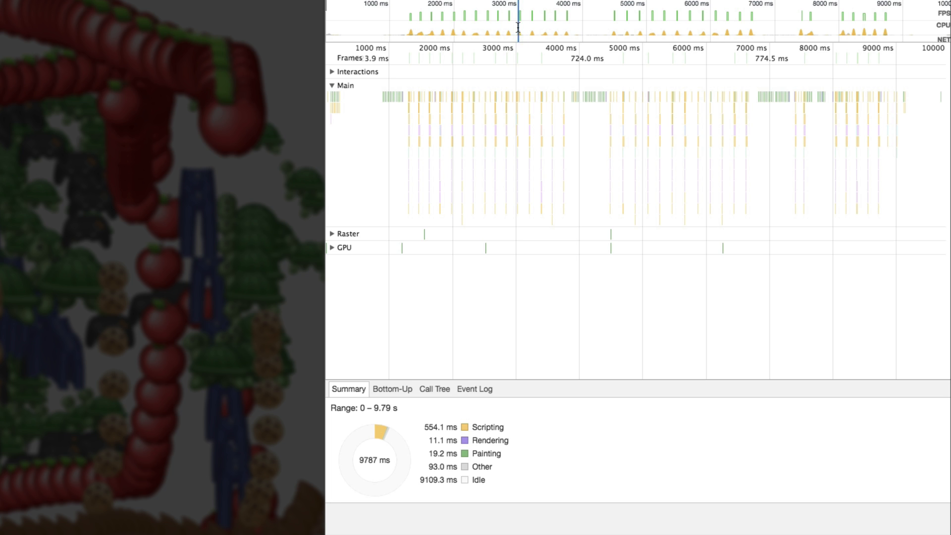
mouse_move(500, 28)
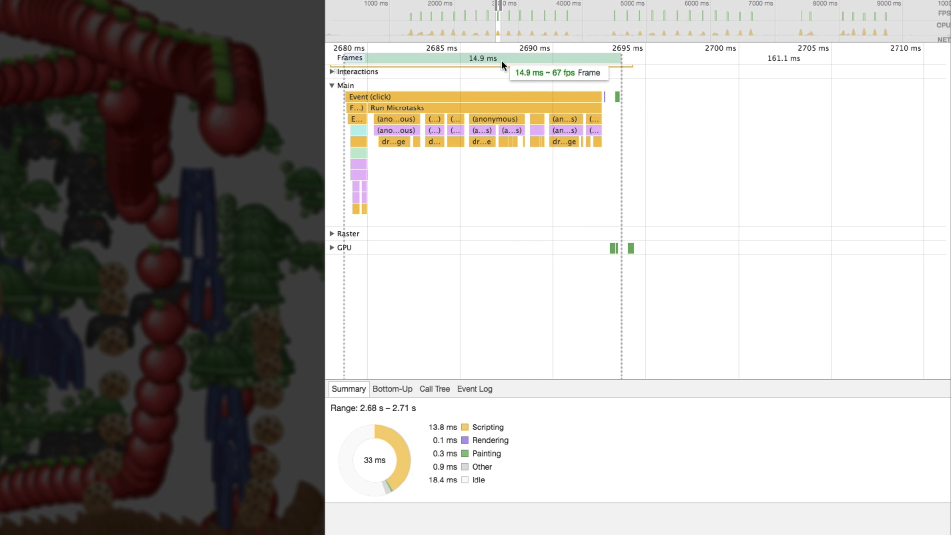
mouse_move(378, 382)
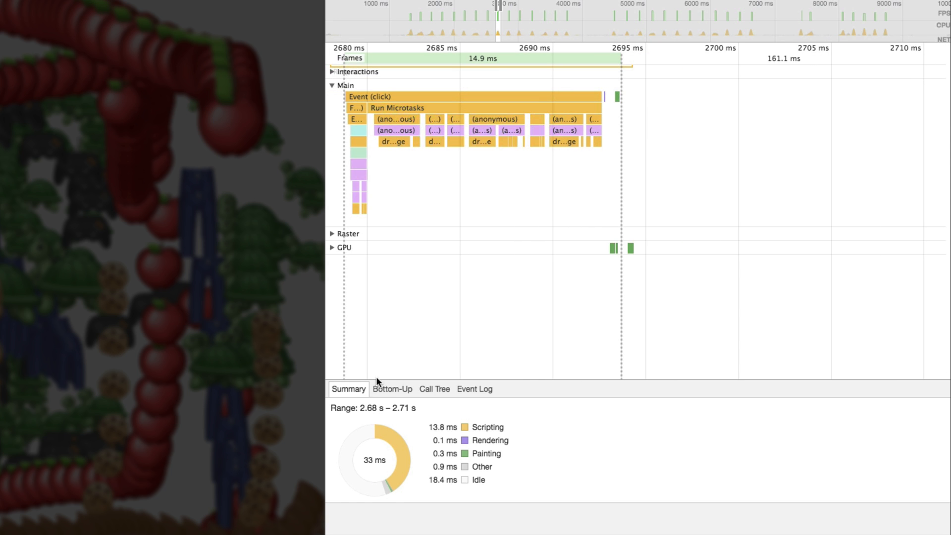
Step: Show the new profile's Bottom-Up breakdown, with drawImage leading at 9.5 ms
left_click(391, 389)
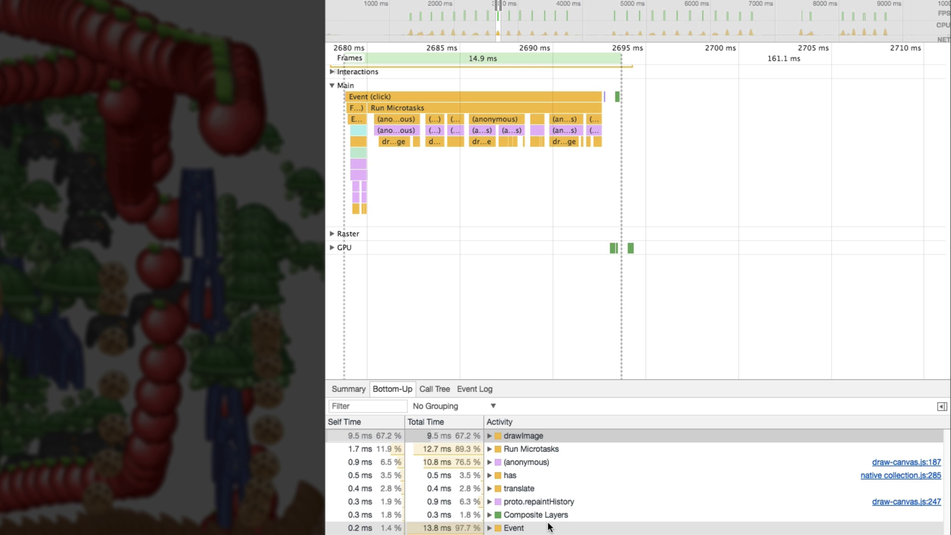
mouse_move(523, 435)
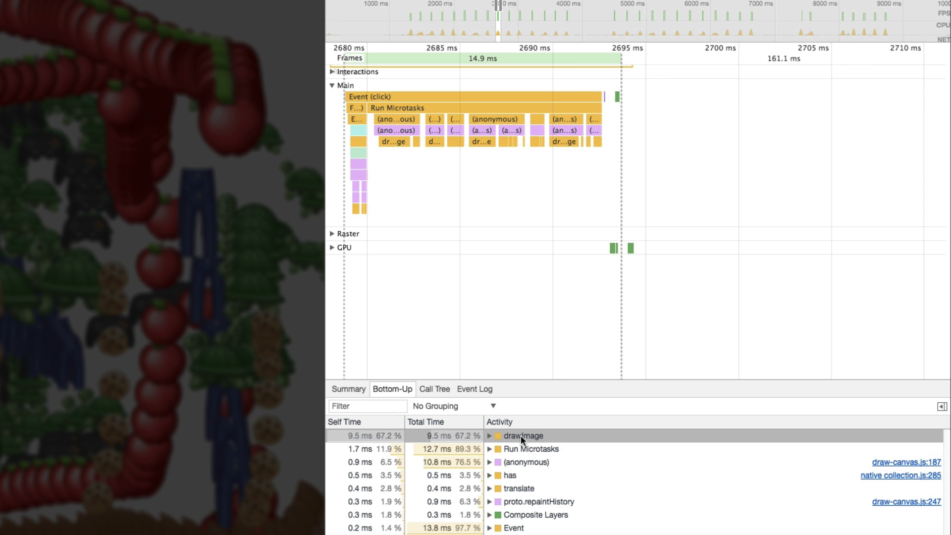